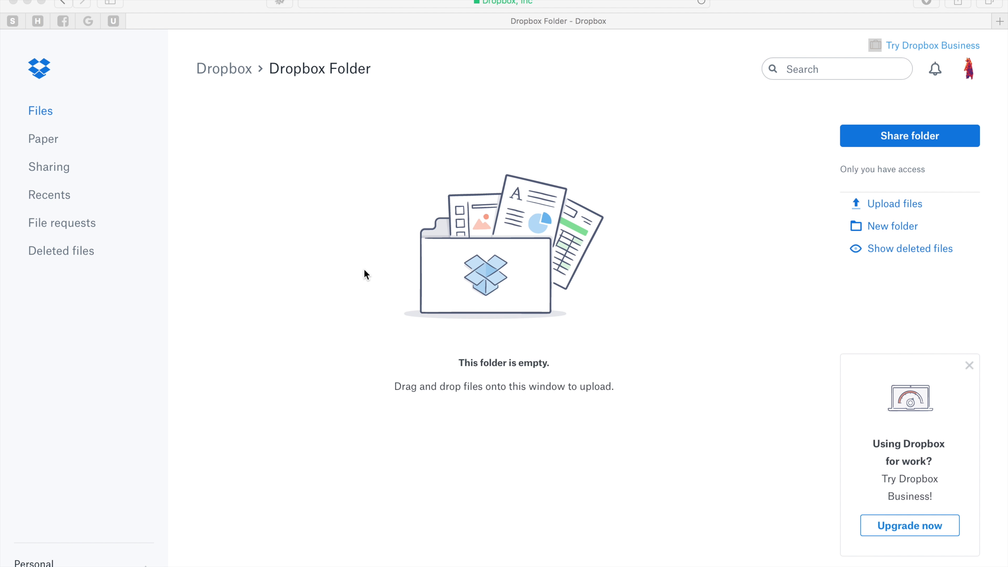
{"action": "mouse_move", "coordinate": [587, 270]}
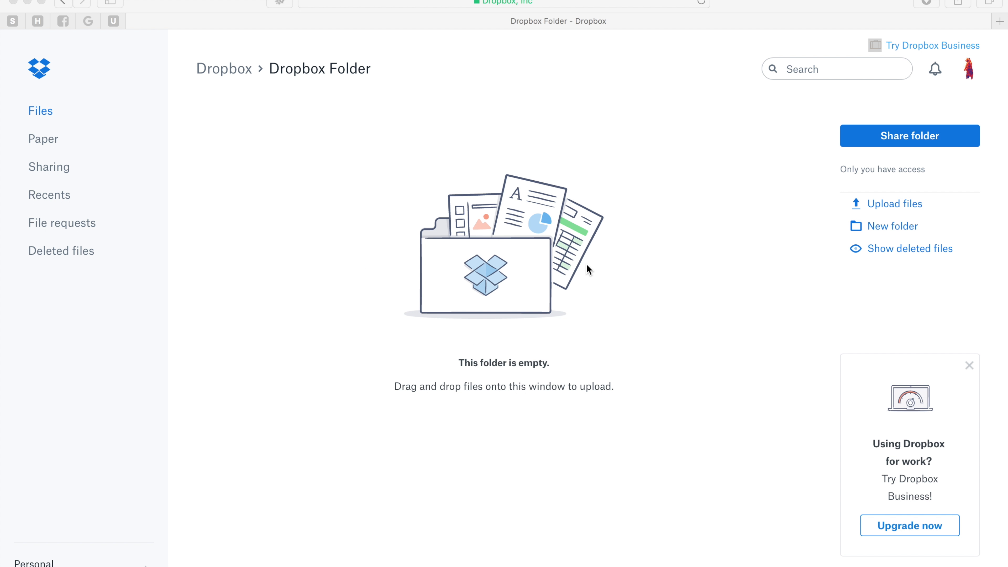
{"action": "mouse_move", "coordinate": [691, 243]}
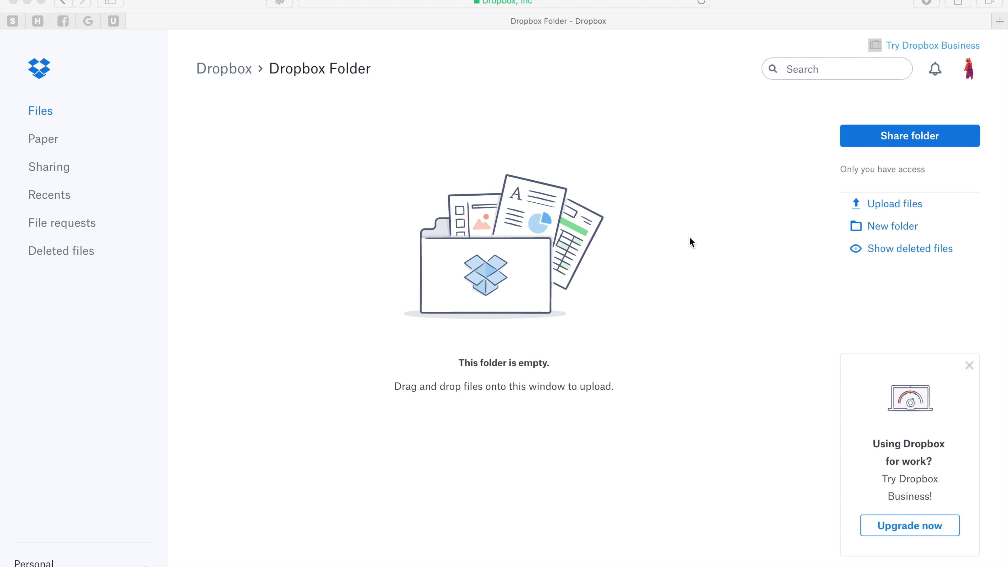
{"action": "mouse_move", "coordinate": [851, 232]}
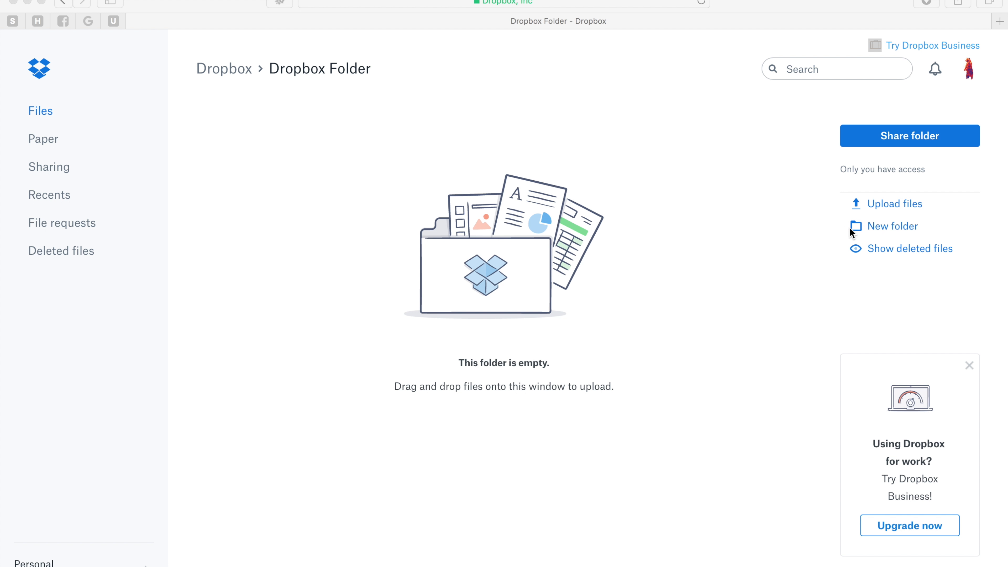
Step: Create a new folder named 'My Folder I want to share' inside Dropbox Folder
{"action": "left_click", "coordinate": [892, 226]}
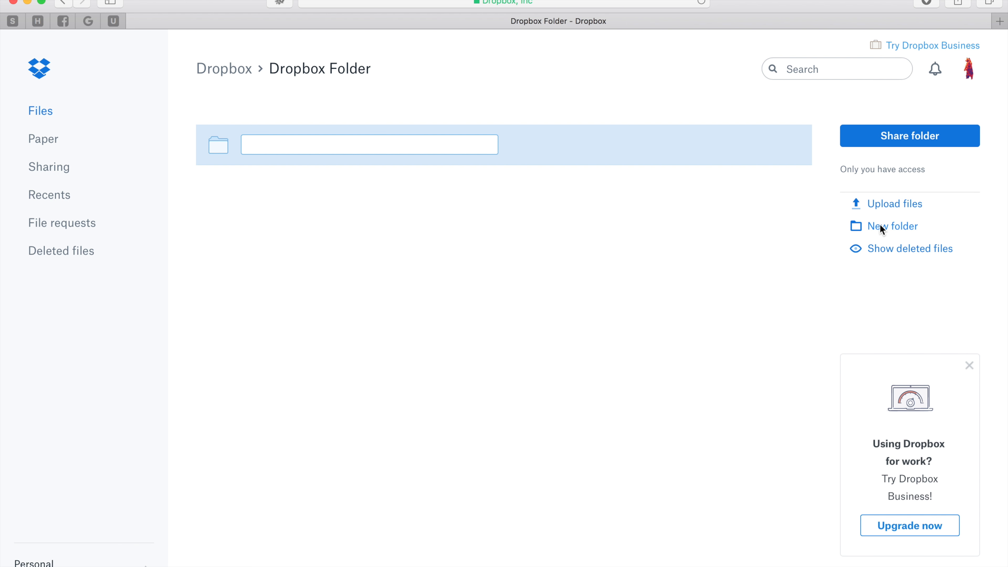
{"action": "type", "text": "My Folder I wan"}
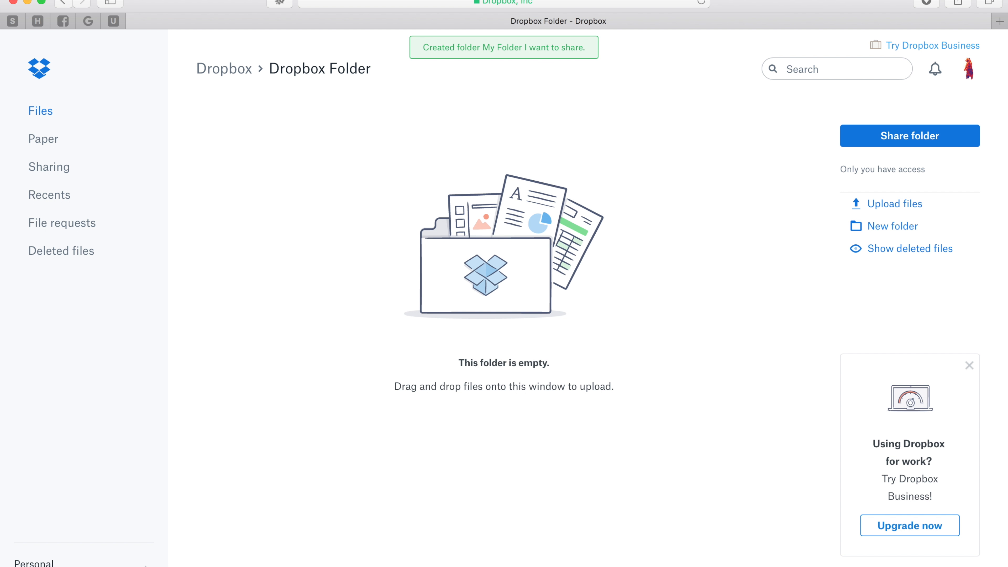
{"action": "mouse_move", "coordinate": [570, 223]}
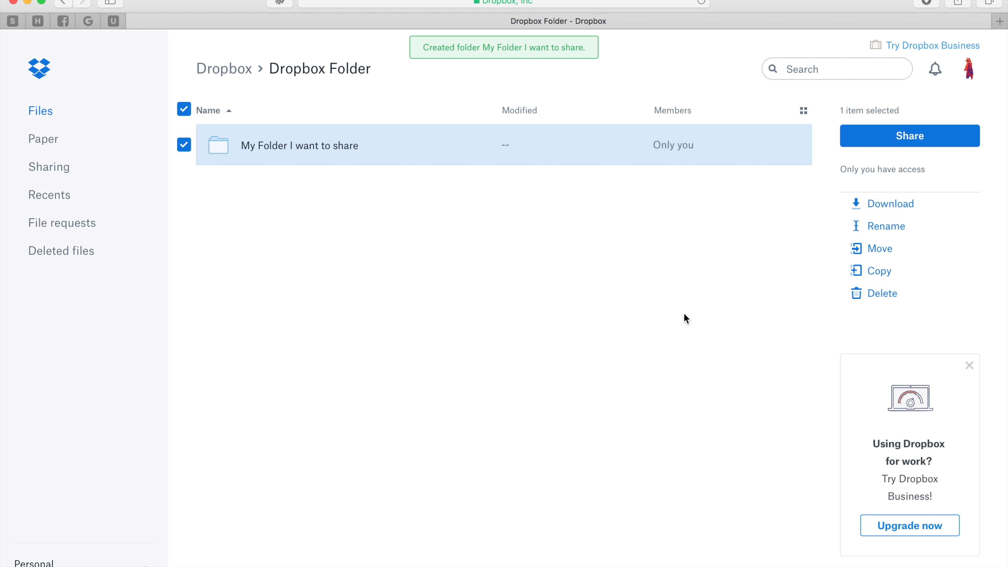
{"action": "left_click", "coordinate": [908, 136]}
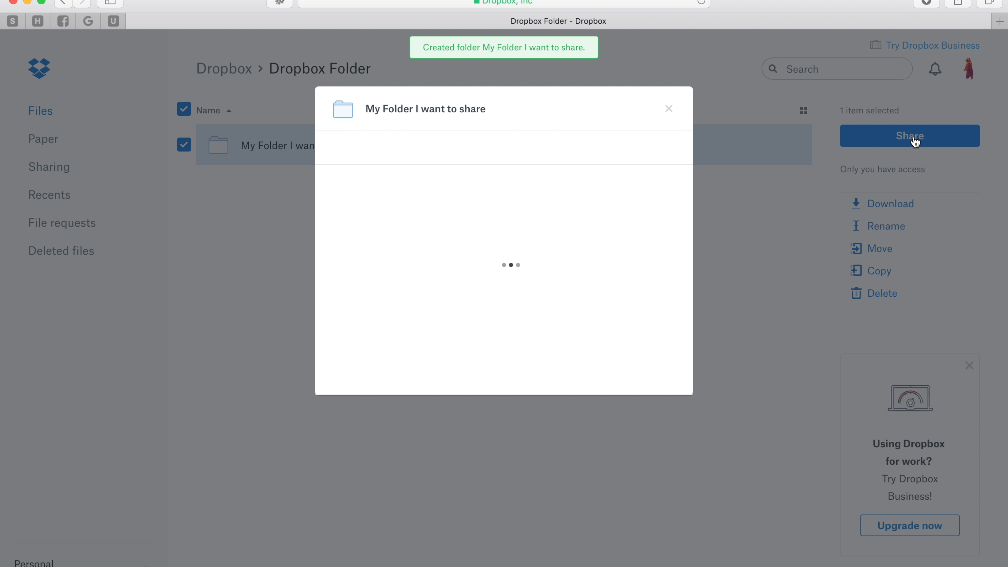
{"action": "left_click", "coordinate": [908, 136]}
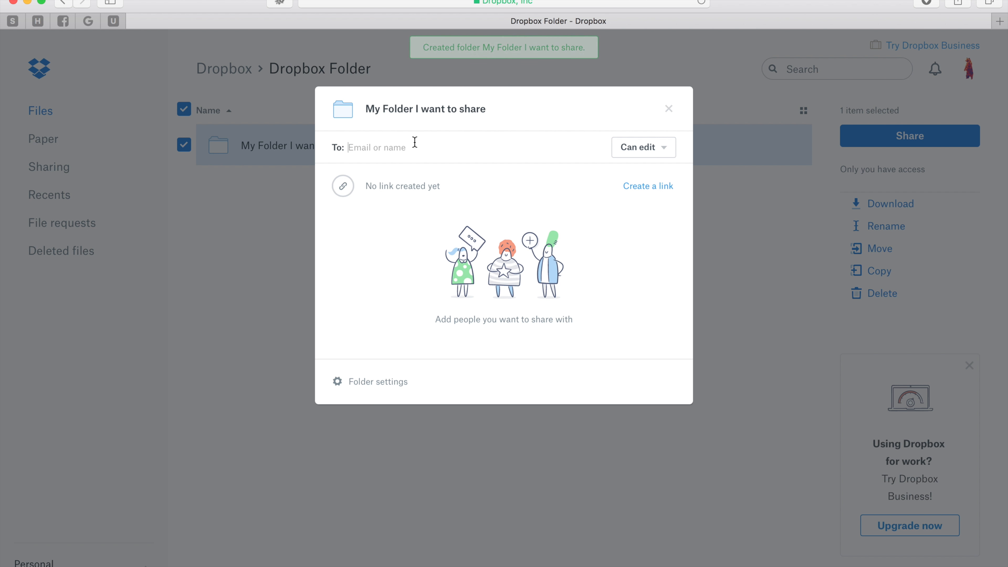
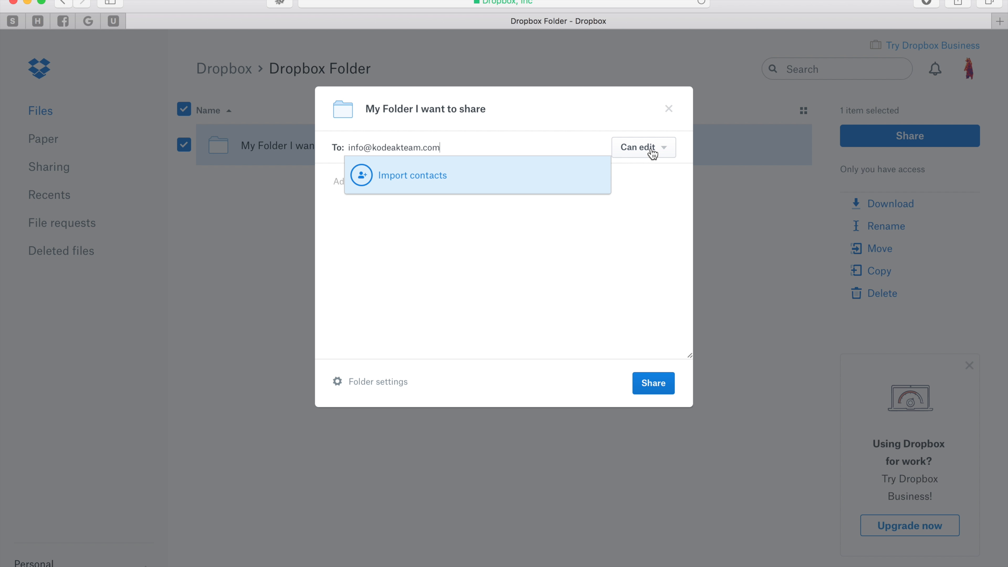
{"action": "left_click", "coordinate": [642, 147]}
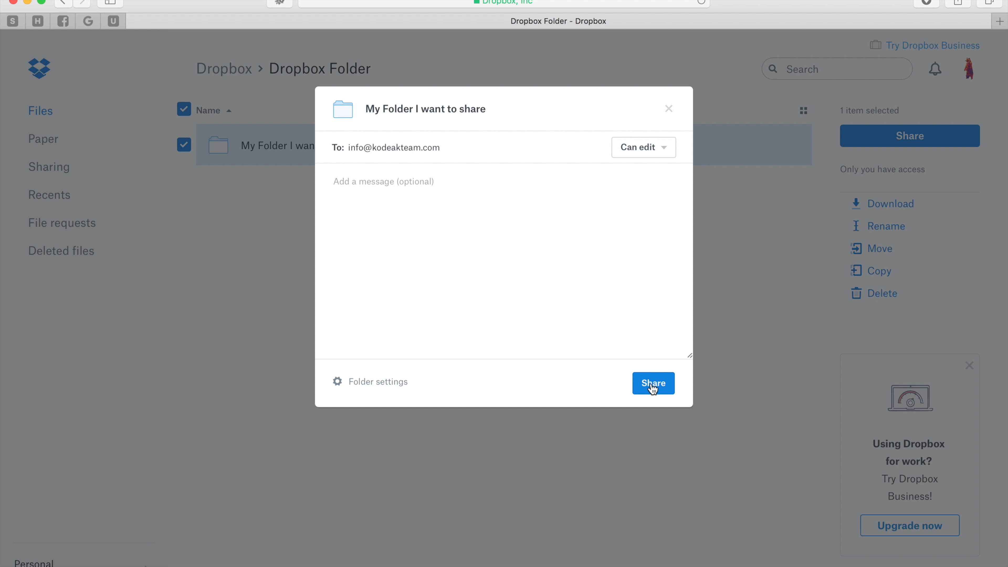
{"action": "left_click", "coordinate": [652, 383]}
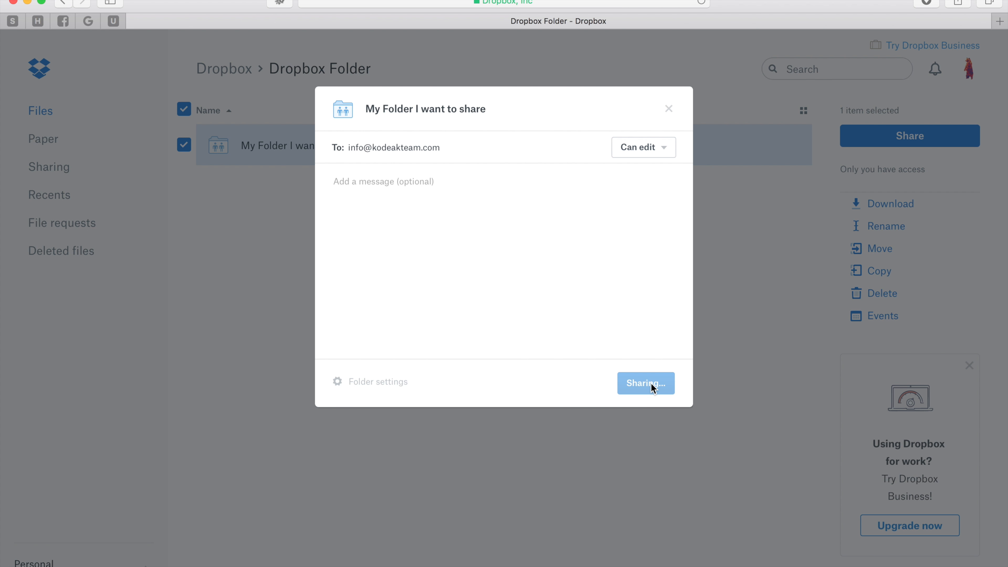
{"action": "left_click", "coordinate": [646, 383]}
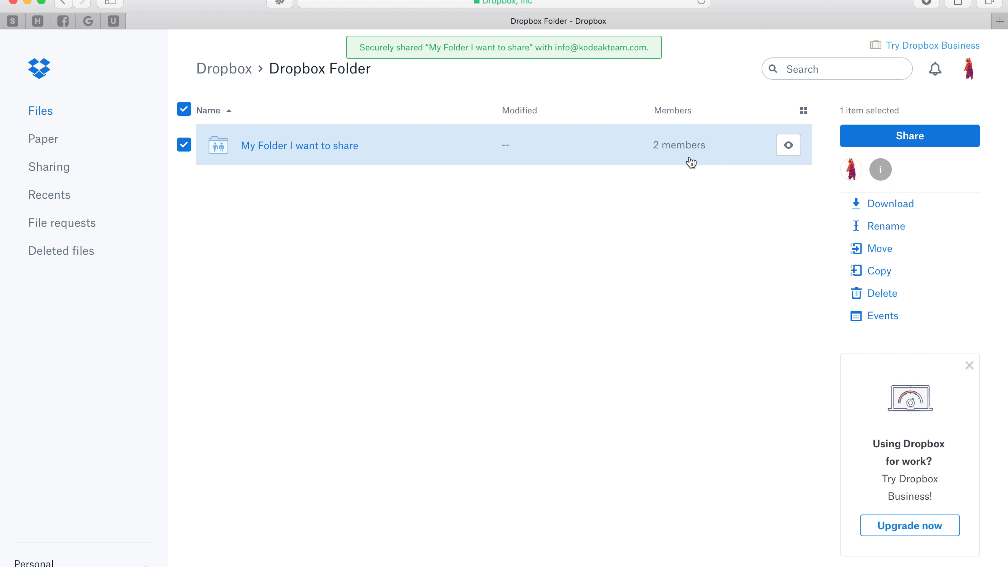
{"action": "mouse_move", "coordinate": [900, 161]}
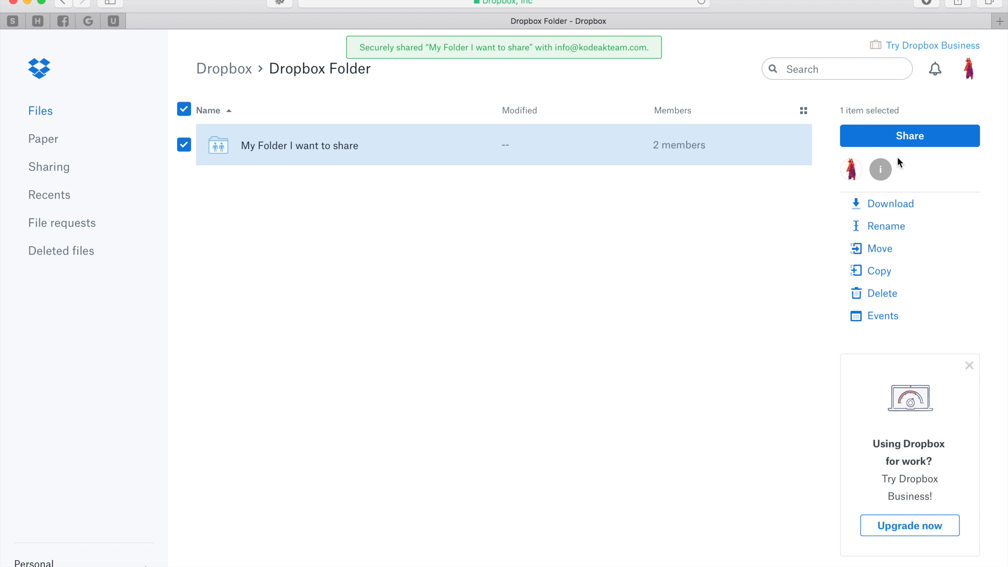
Step: Invite 'more email addresses here' to the folder with 'Can edit' access and send it
{"action": "left_click", "coordinate": [908, 135]}
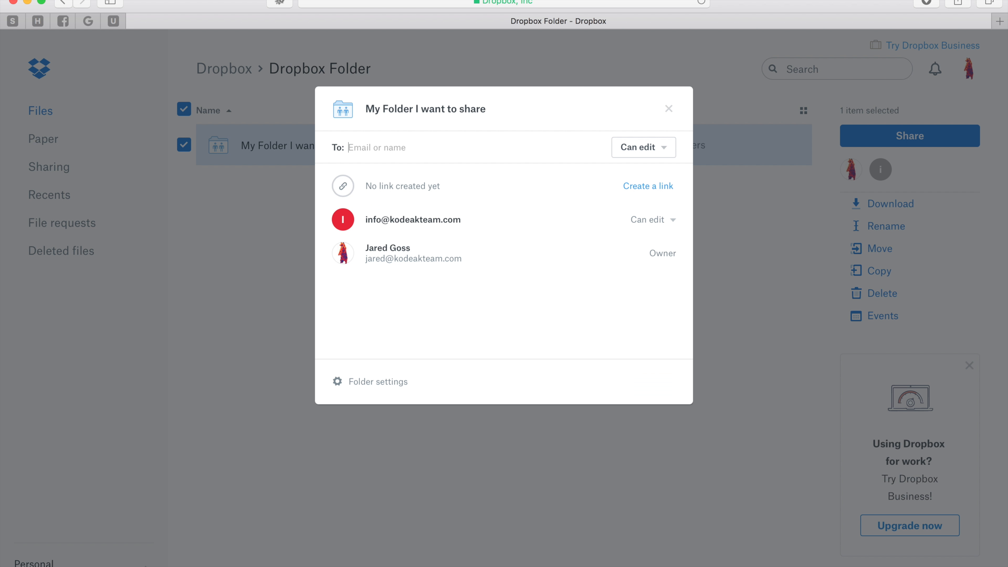
{"action": "type", "text": "more email a"}
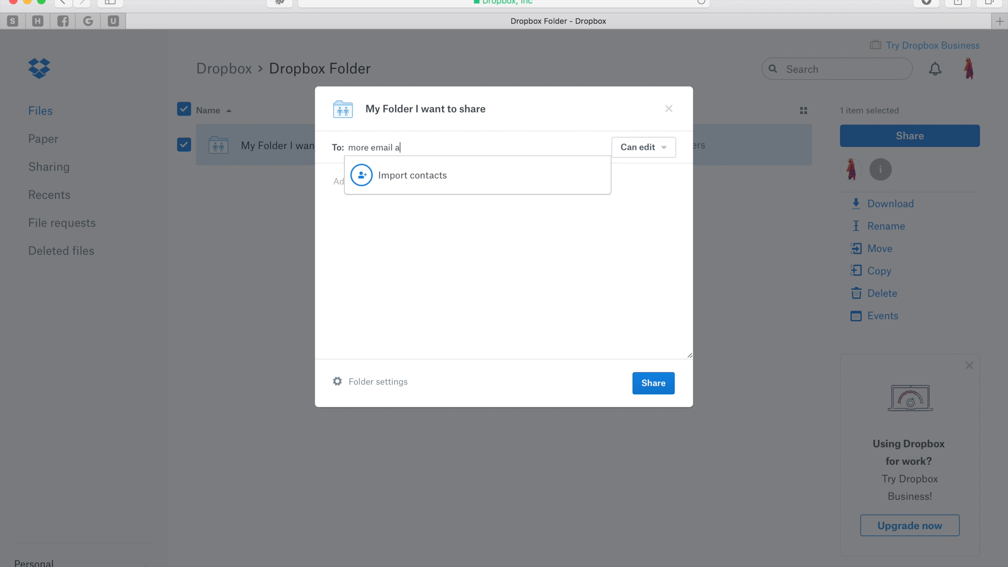
{"action": "type", "text": "ddresses he"}
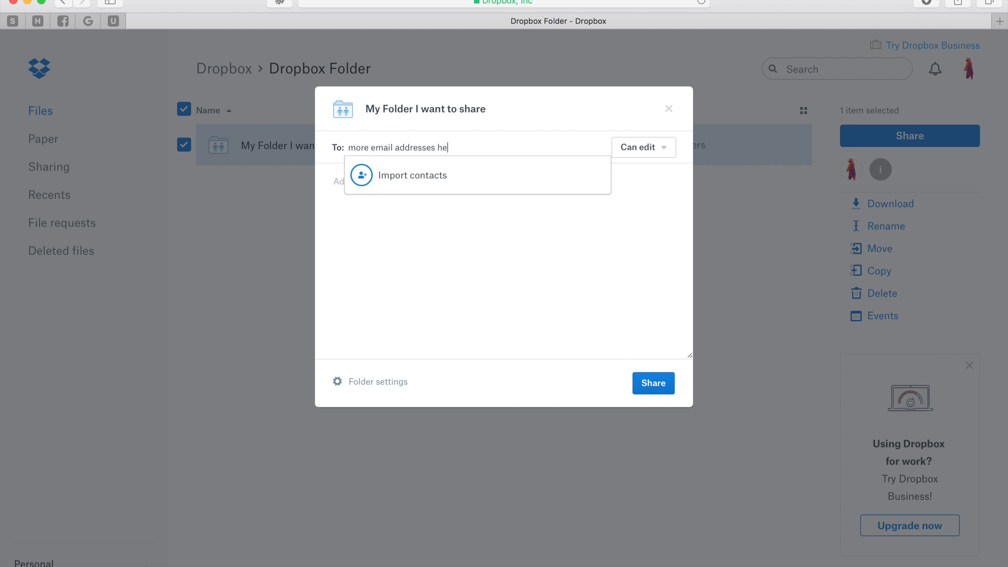
{"action": "left_click", "coordinate": [640, 147]}
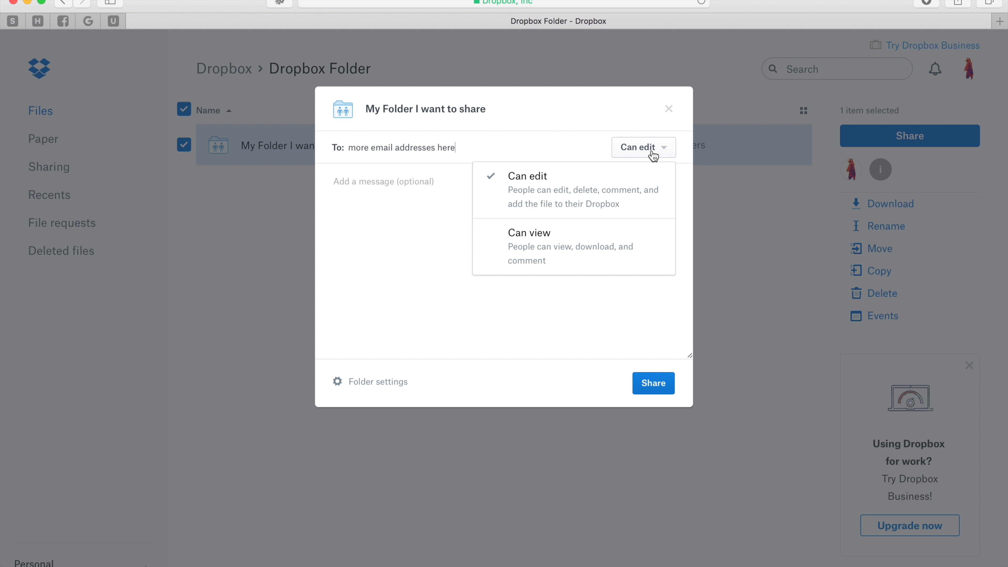
{"action": "mouse_move", "coordinate": [527, 175]}
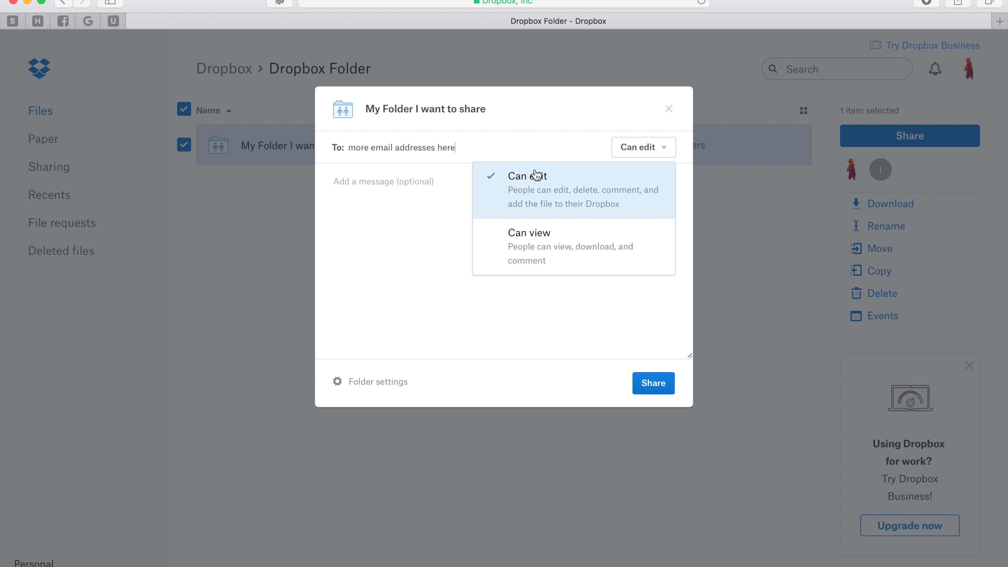
{"action": "left_click", "coordinate": [642, 147]}
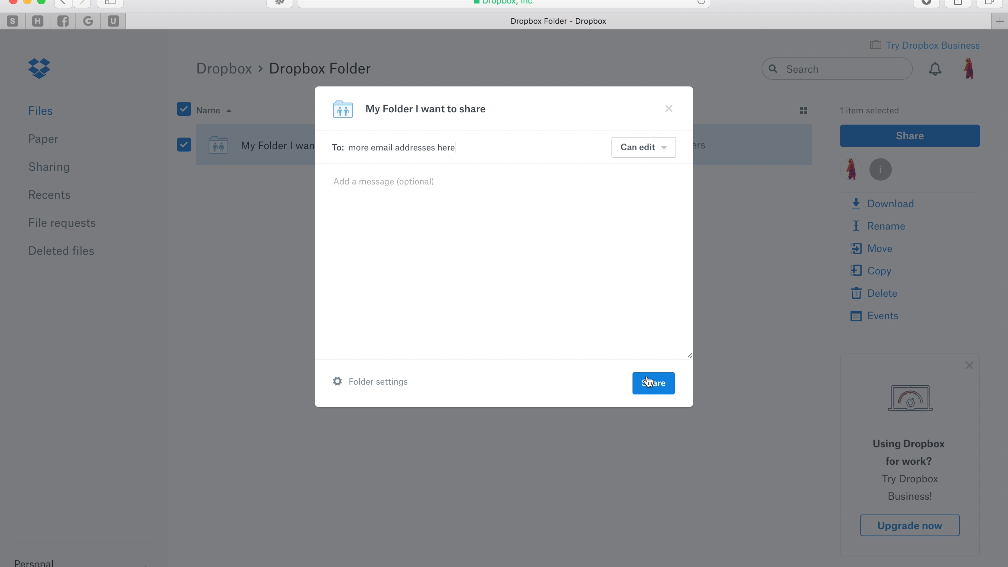
{"action": "left_click", "coordinate": [652, 383]}
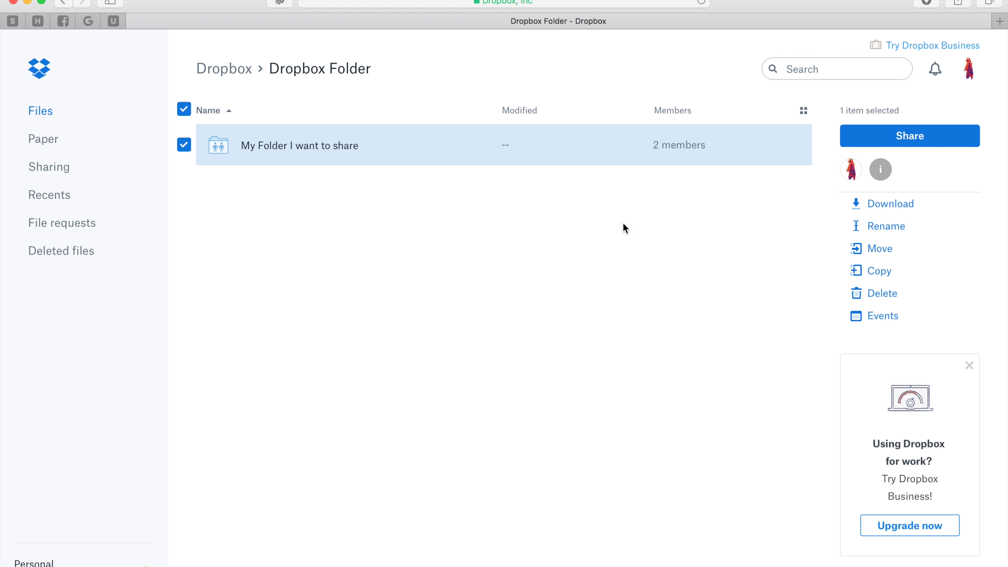
Step: Open 'My Folder I want to share', start Upload files, then cancel the upload prompt
{"action": "double_click", "coordinate": [298, 145]}
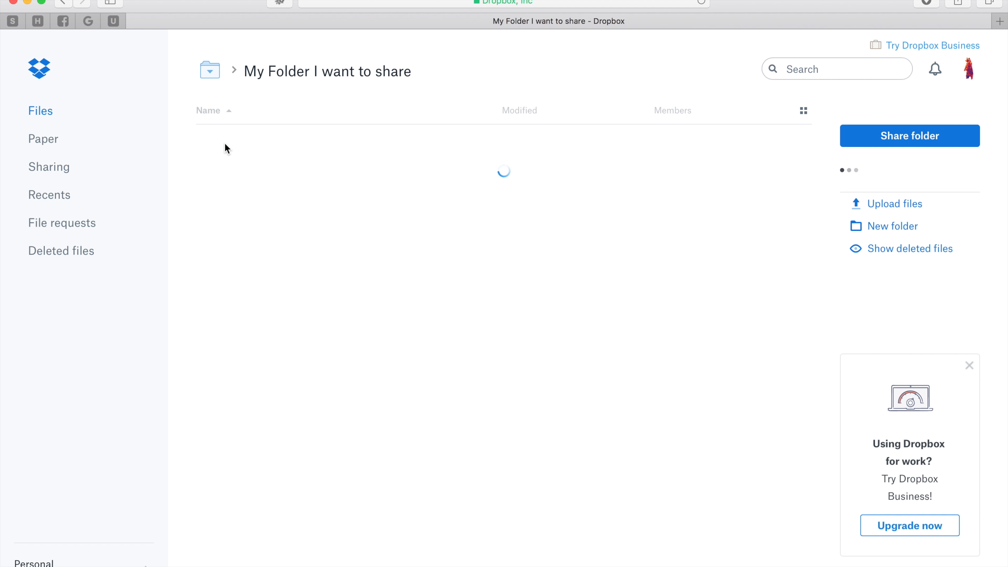
{"action": "mouse_move", "coordinate": [401, 327]}
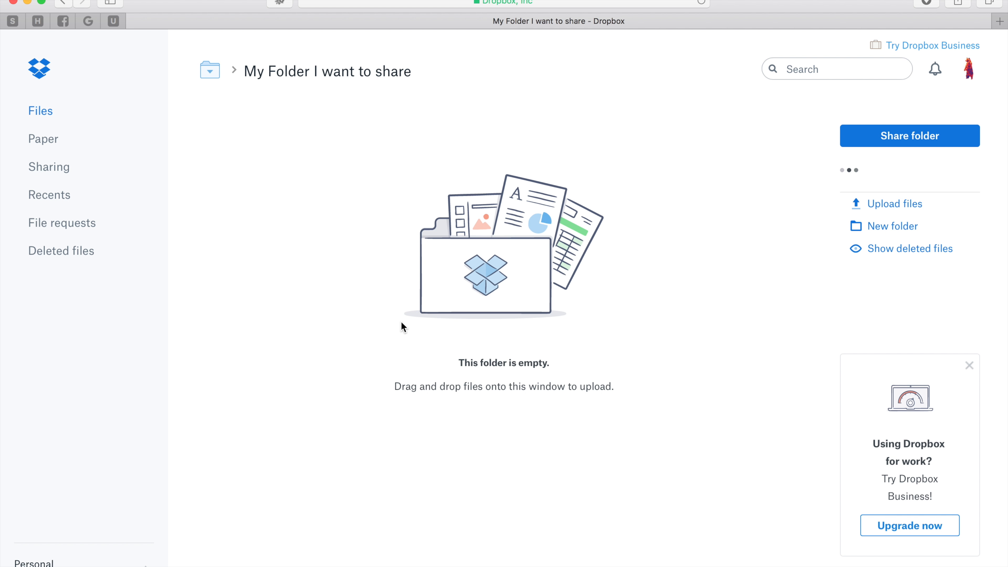
{"action": "left_click", "coordinate": [894, 204]}
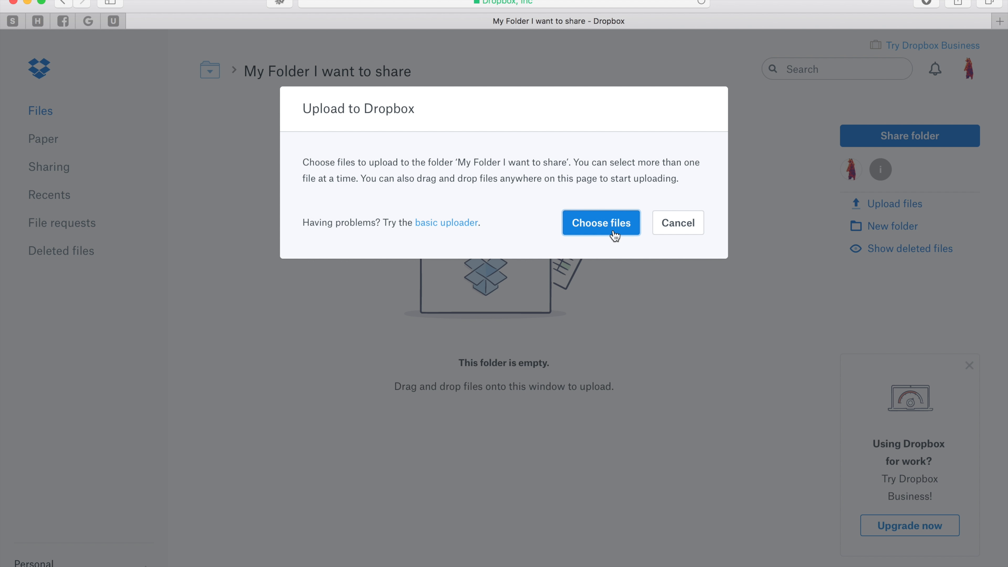
{"action": "mouse_move", "coordinate": [598, 231]}
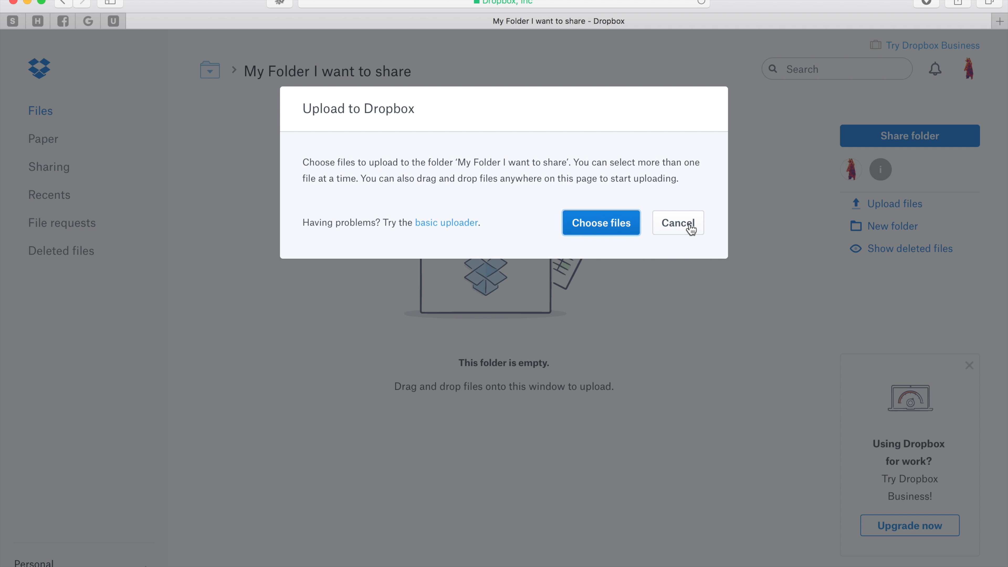
{"action": "left_click", "coordinate": [678, 222]}
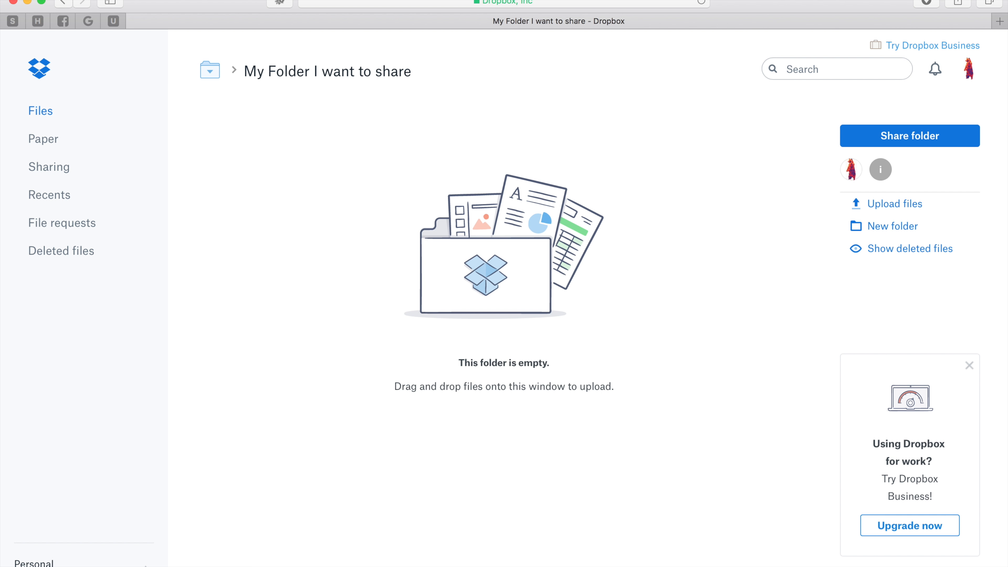